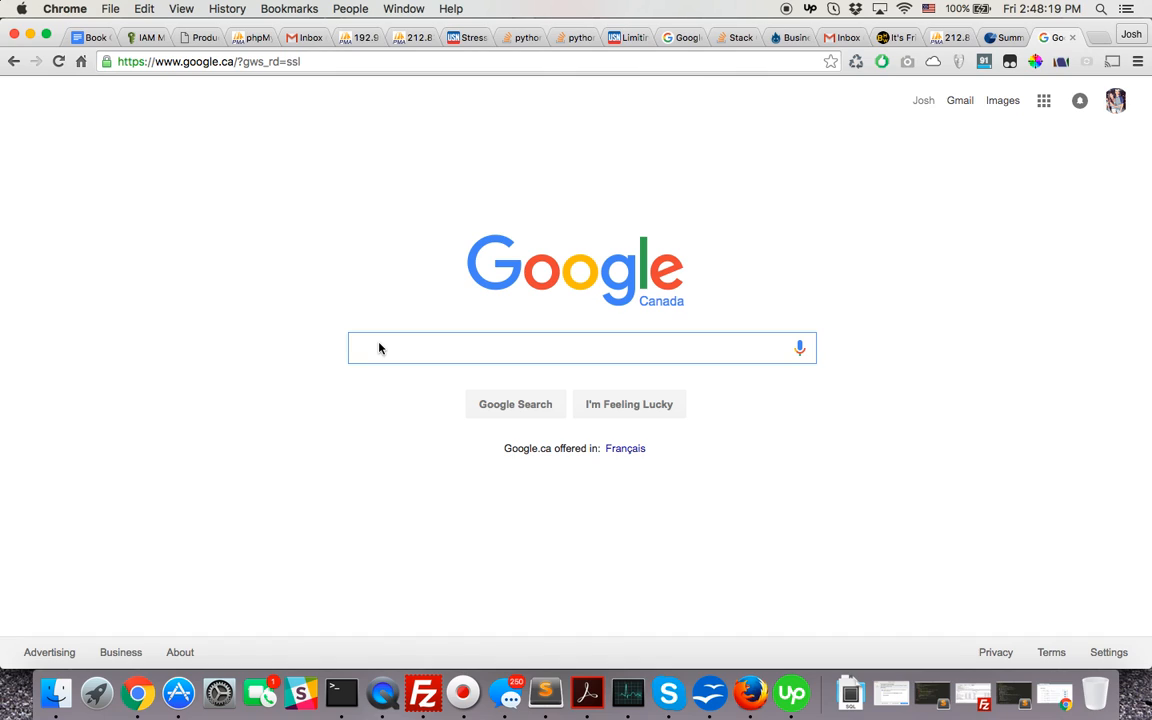
Search Google for site:utoronto.edu "useful links", correcting the domain ending along the way
{"action": "type", "text": "s"}
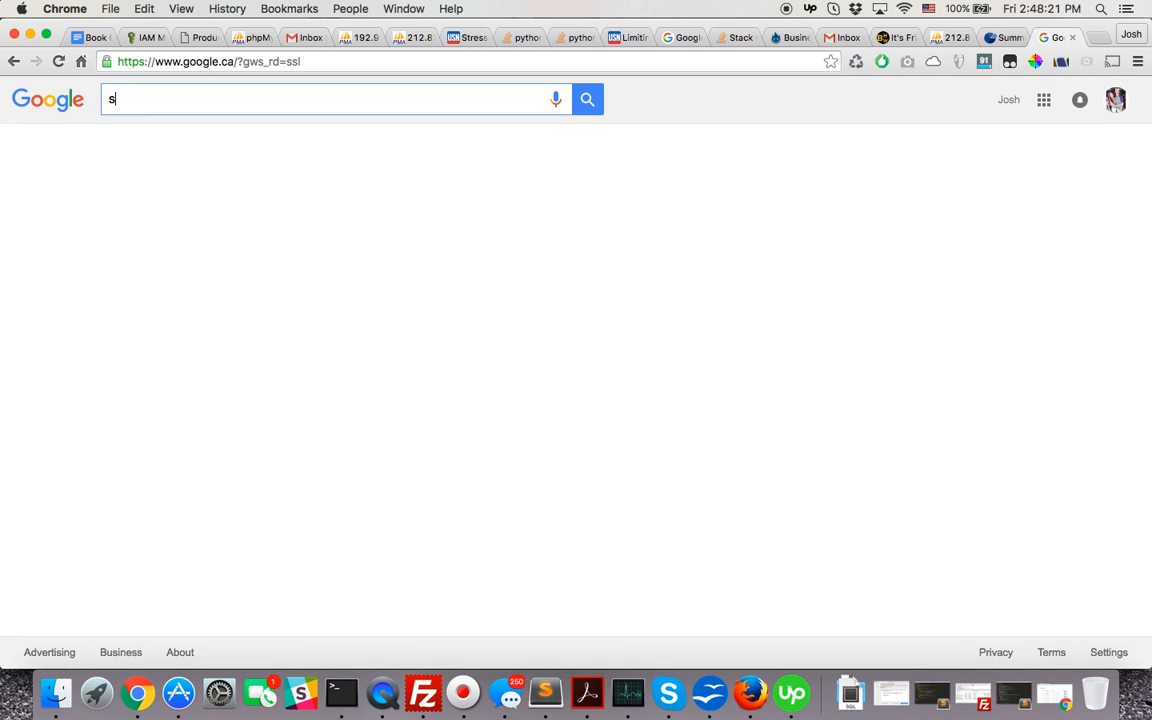
{"action": "type", "text": "ite:har"}
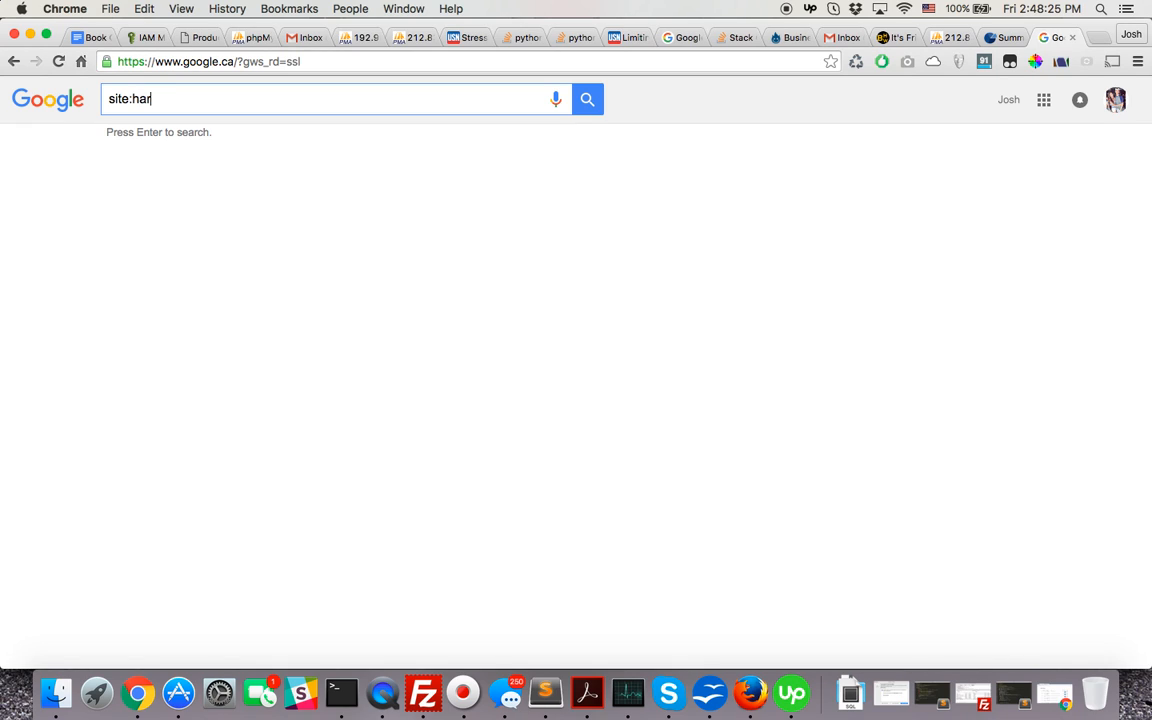
{"action": "type", "text": "v"}
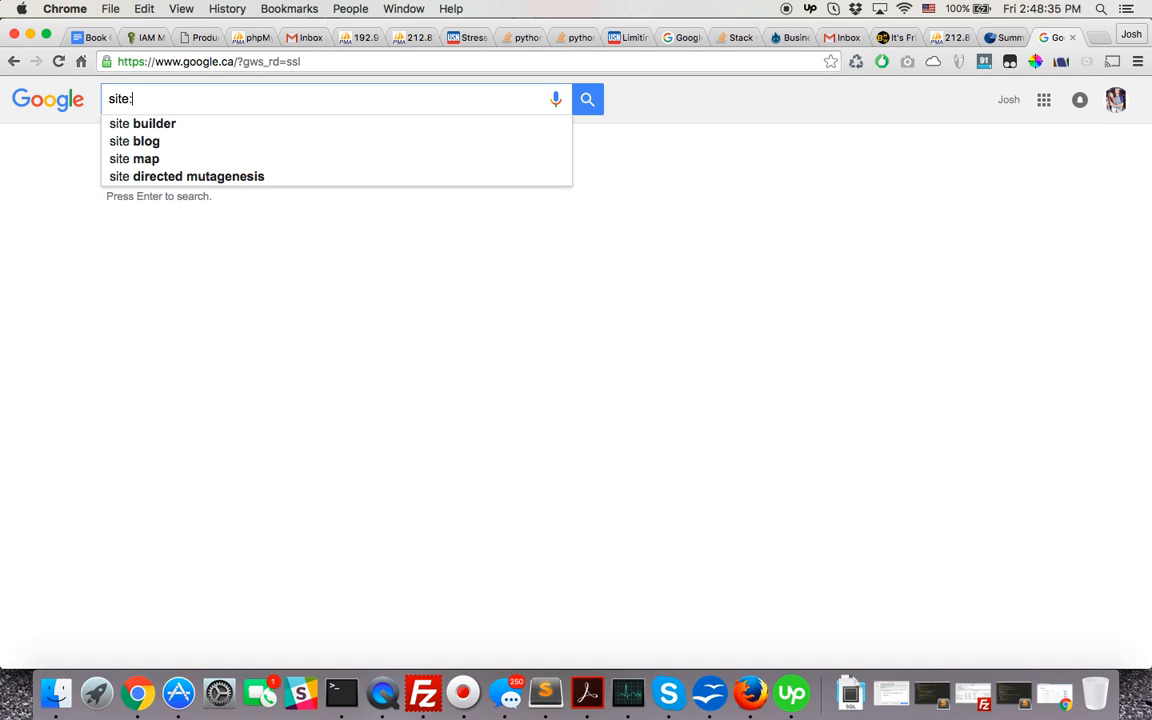
{"action": "type", "text": "utoronto.e"}
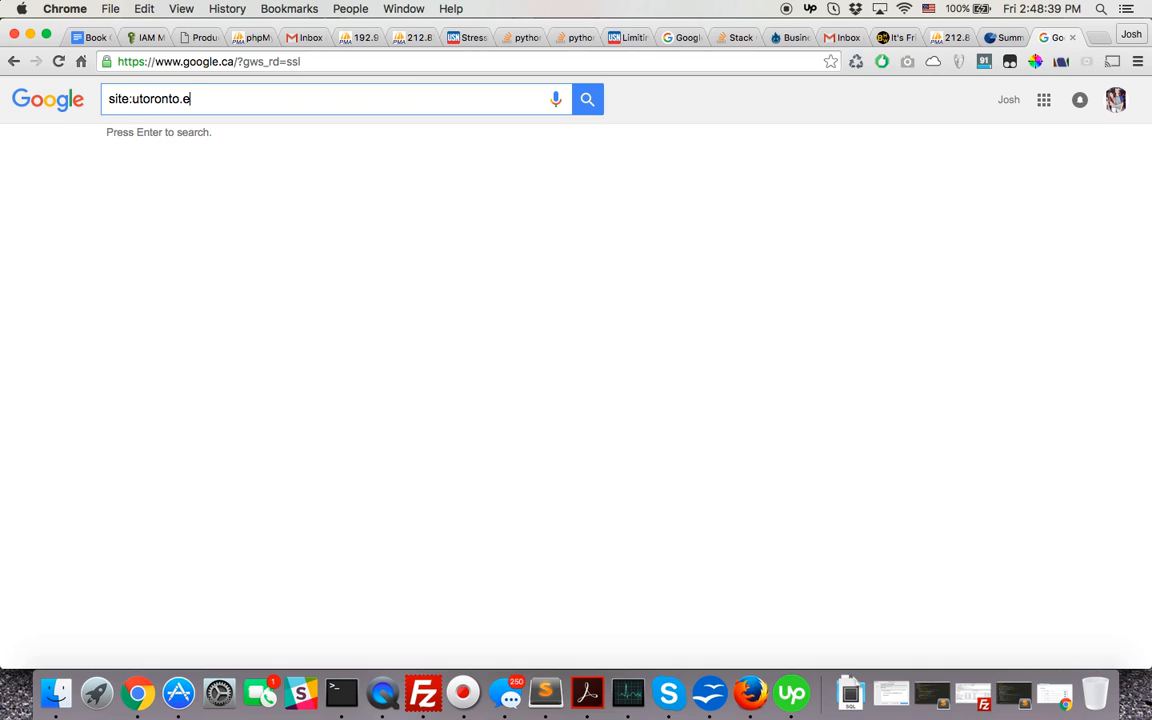
{"action": "type", "text": "du"}
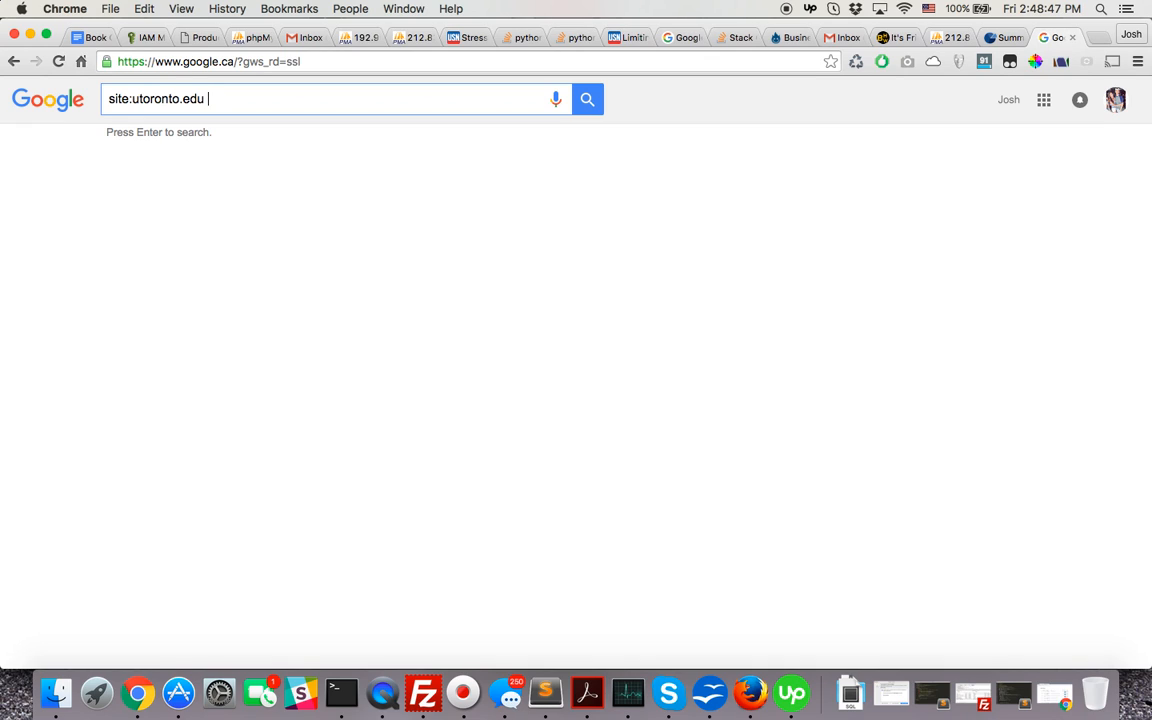
{"action": "key", "text": "Backspace"}
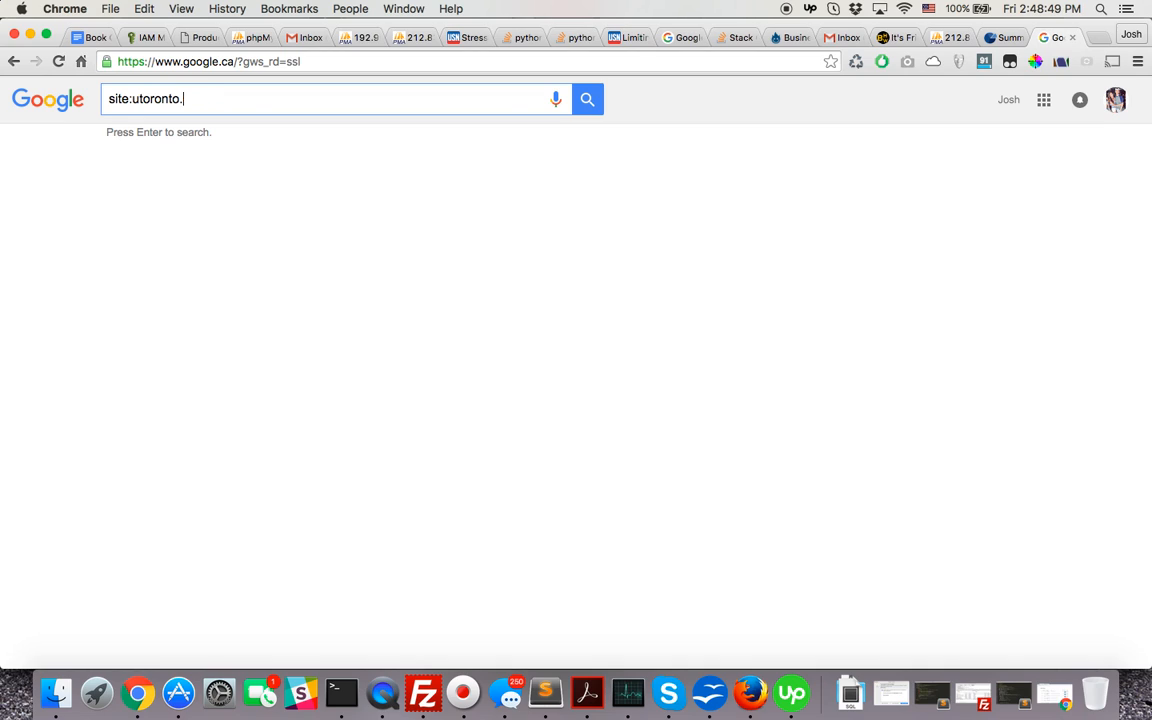
{"action": "type", "text": "edu"}
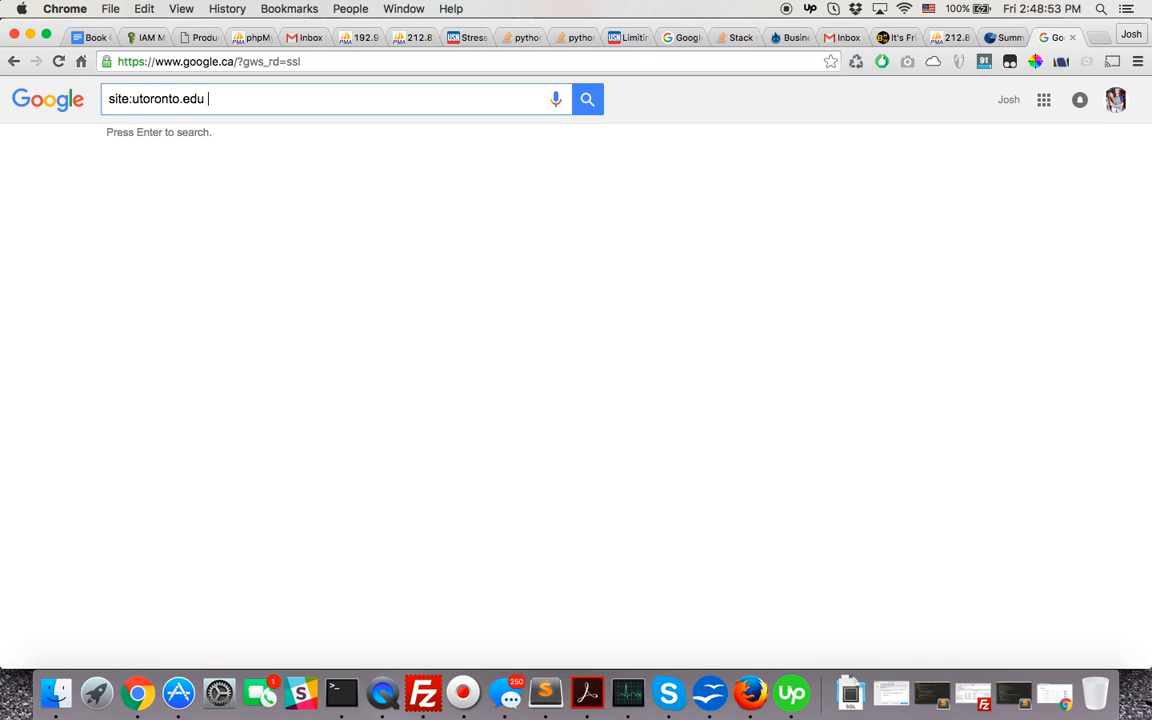
{"action": "type", "text": "\"useful c"}
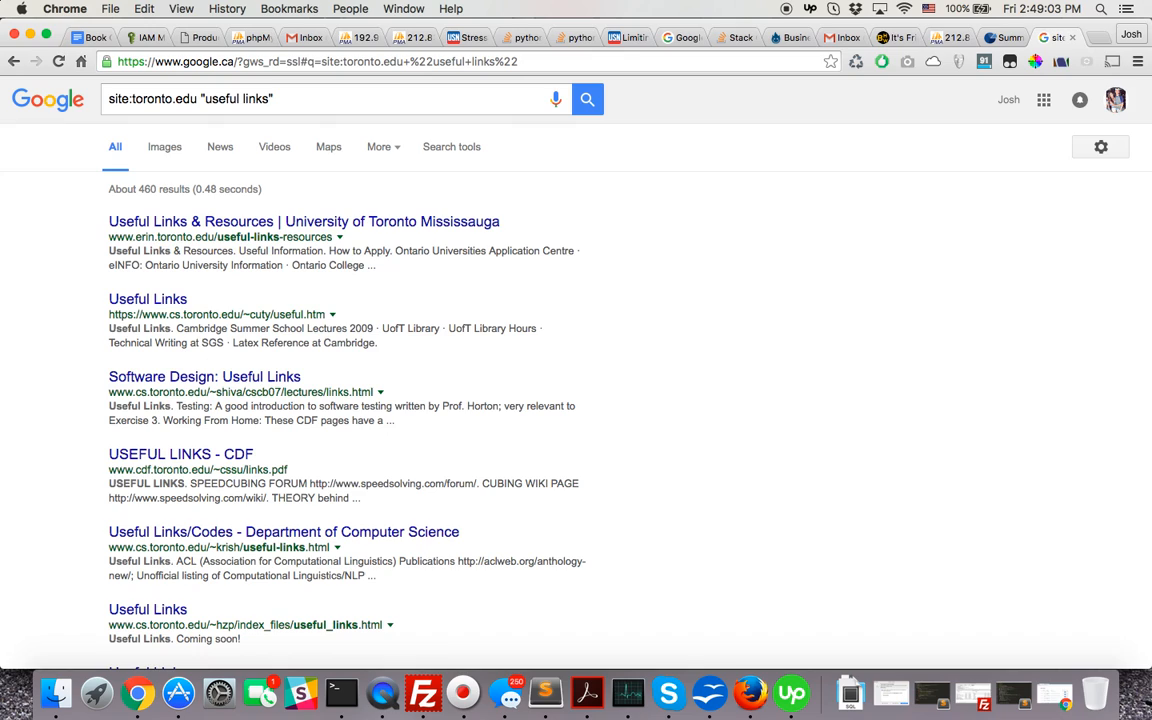
{"action": "mouse_move", "coordinate": [258, 180]}
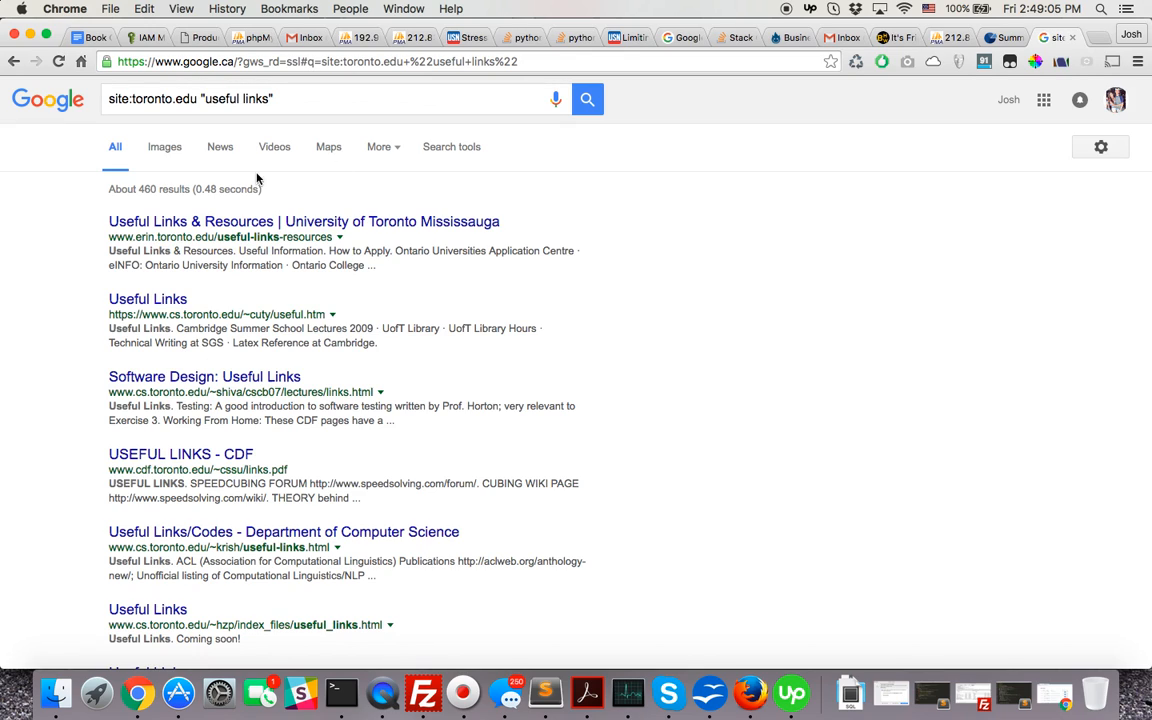
{"action": "double_click", "coordinate": [152, 188]}
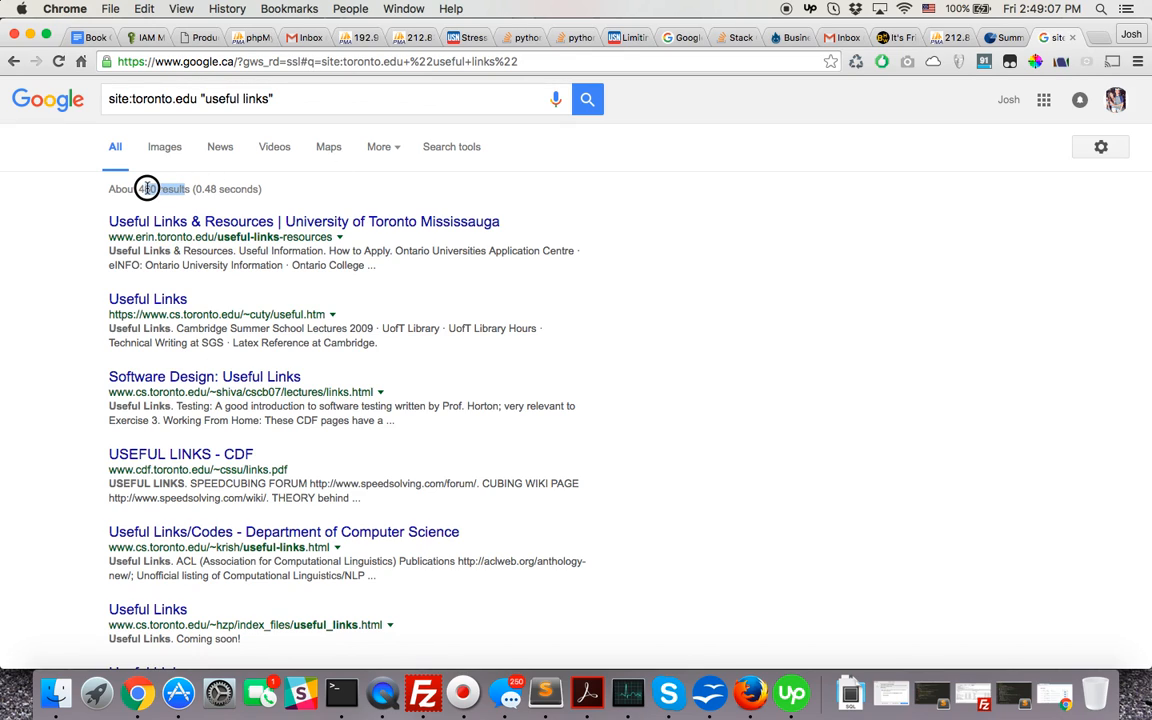
{"action": "left_click", "coordinate": [160, 118]}
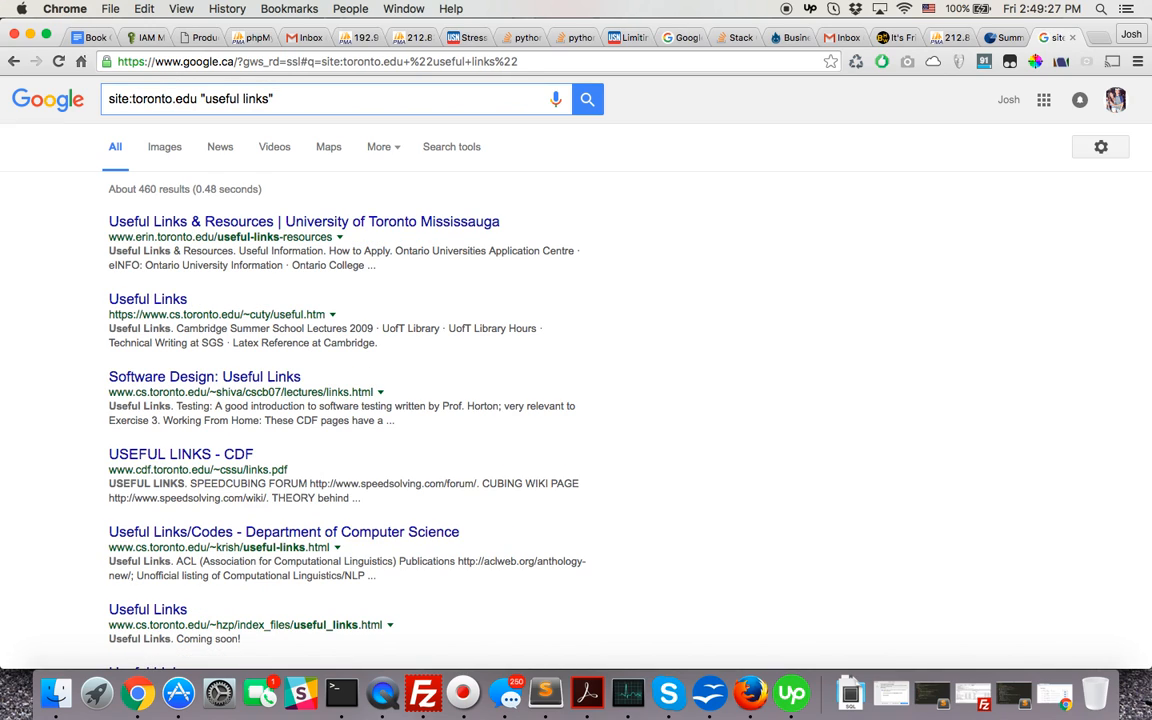
Refine the toronto.edu "useful links" query with marketing, then with search engines, and review results
{"action": "type", "text": "marketing"}
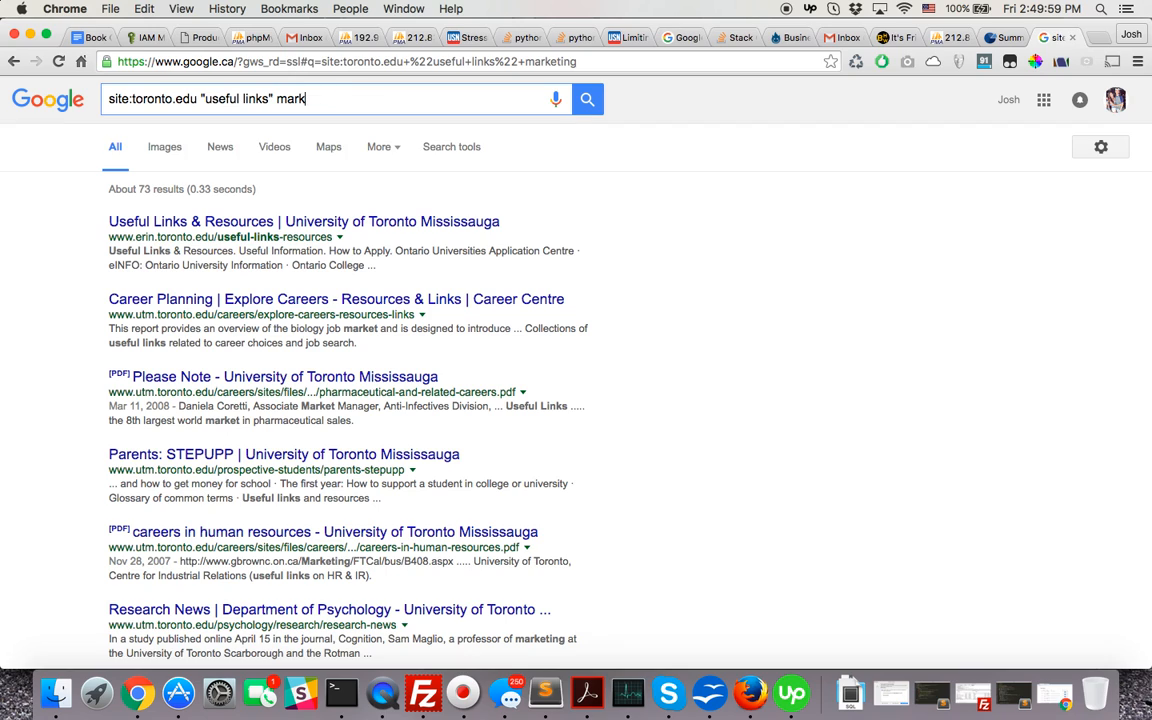
{"action": "type", "text": "search engines"}
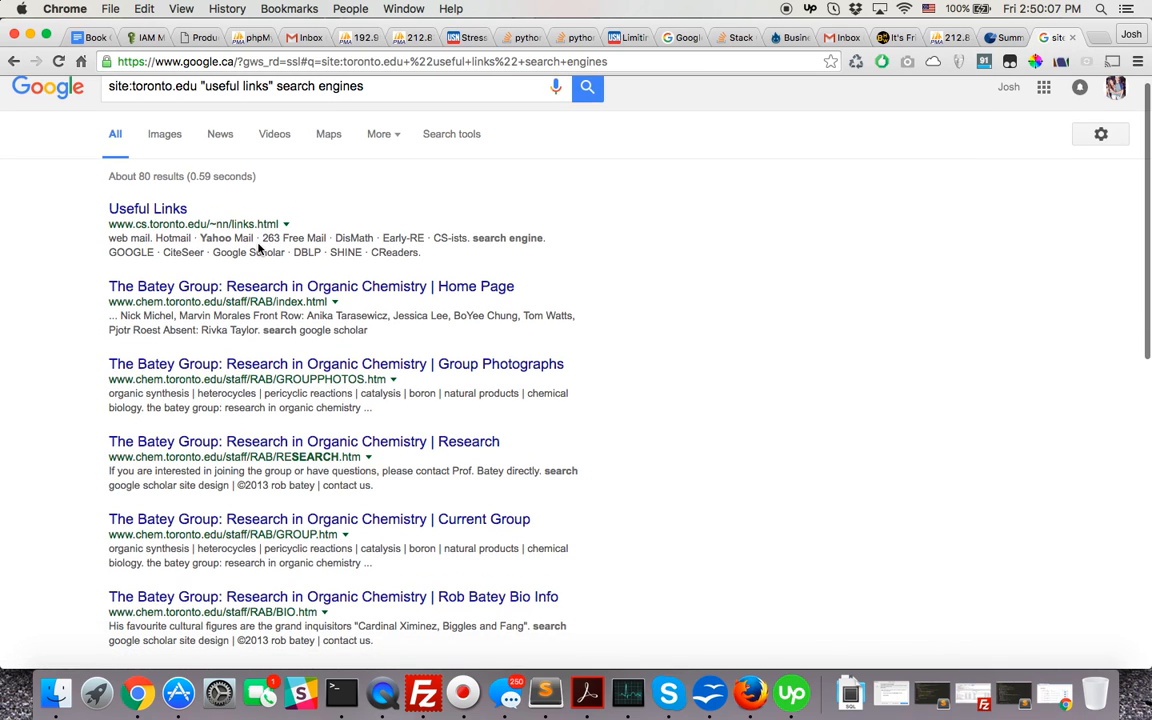
{"action": "scroll", "scroll_direction": "down", "scroll_amount": 3}
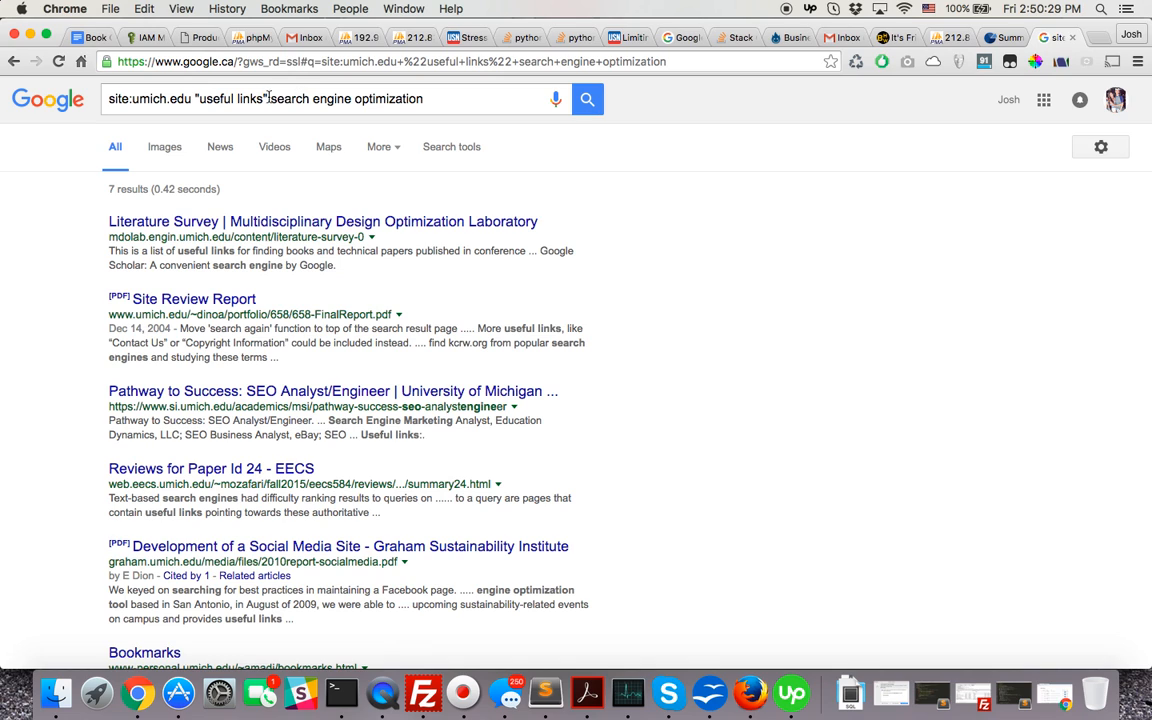
Search site:umich.edu "useful links" marketing, then switch links to resources in the query
{"action": "type", "text": "site:umich.edu \"useful links\" m"}
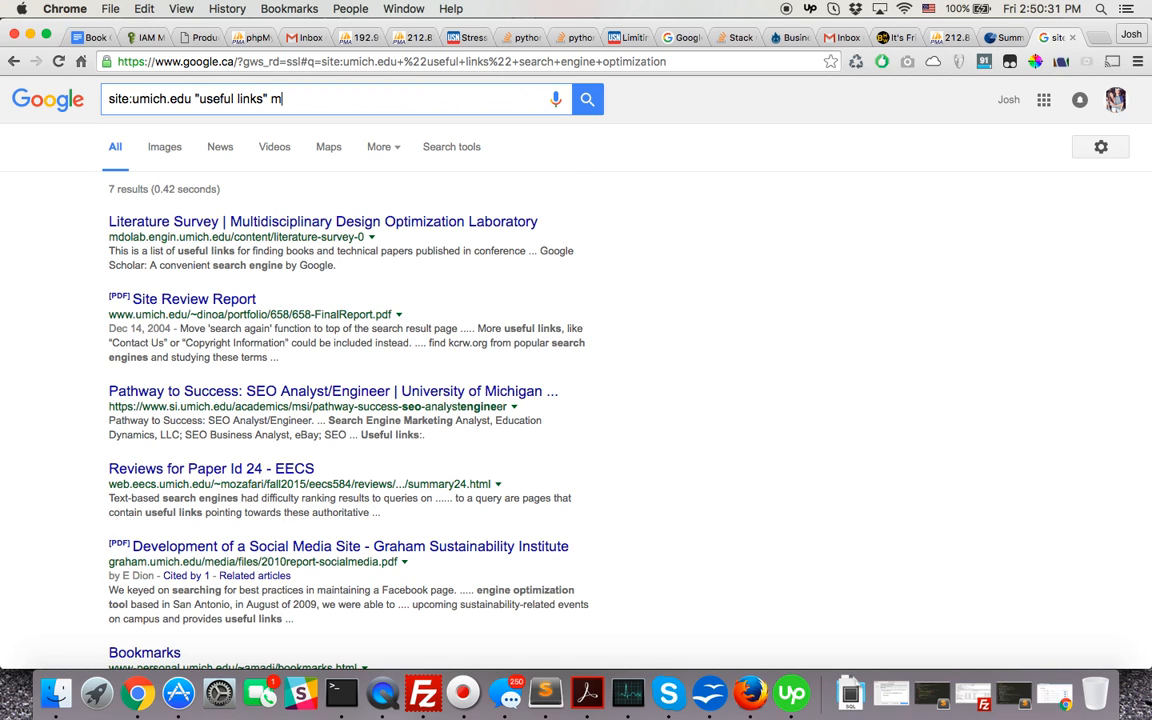
{"action": "type", "text": "arketing"}
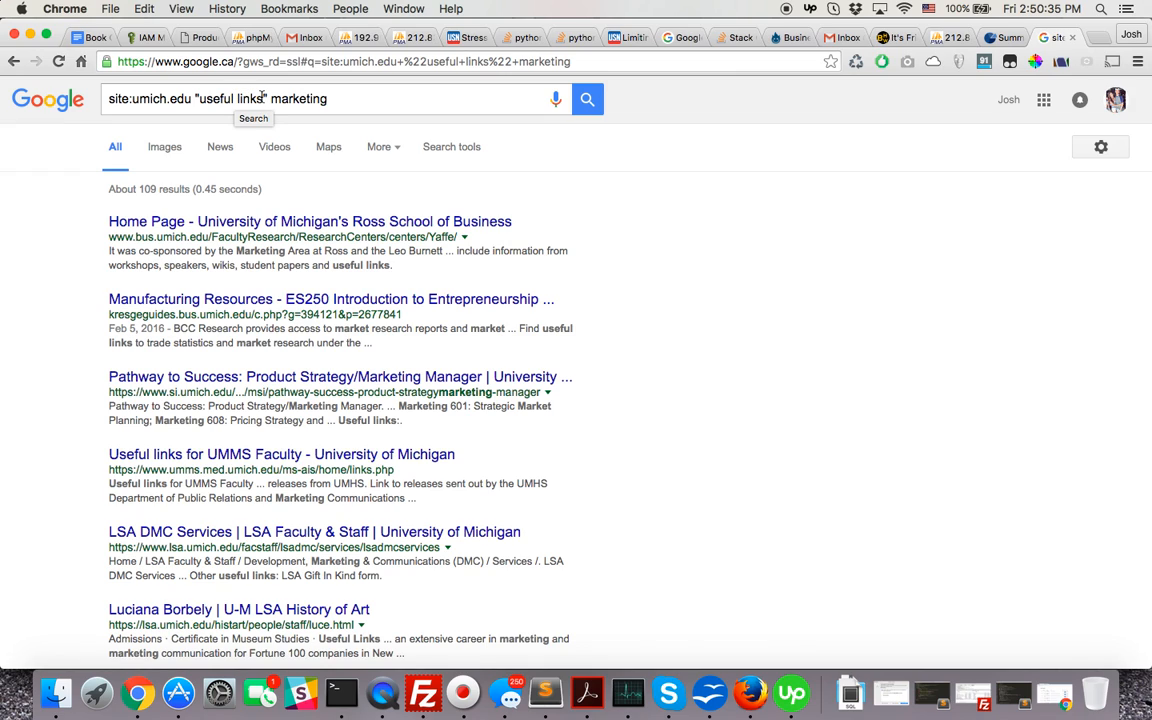
{"action": "left_click", "coordinate": [244, 100]}
{"action": "type", "text": "resource"}
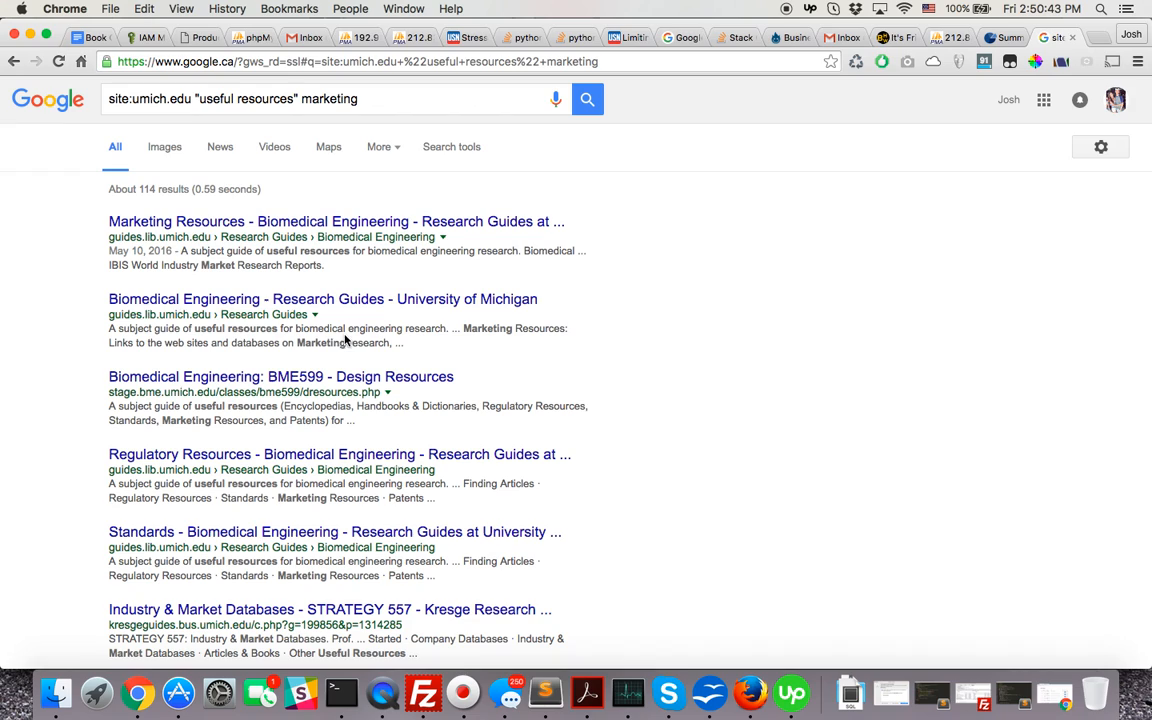
{"action": "mouse_move", "coordinate": [222, 164]}
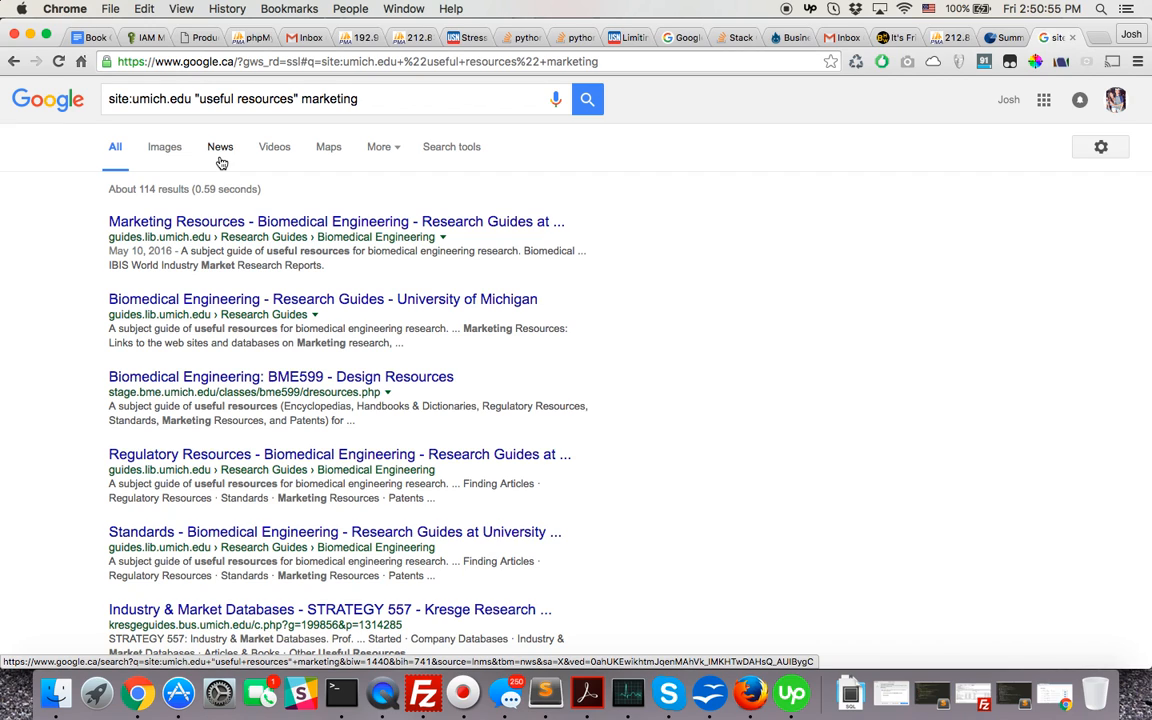
Browse the umich.edu results and open the BME599 Design Resources page
{"action": "left_click", "coordinate": [324, 220]}
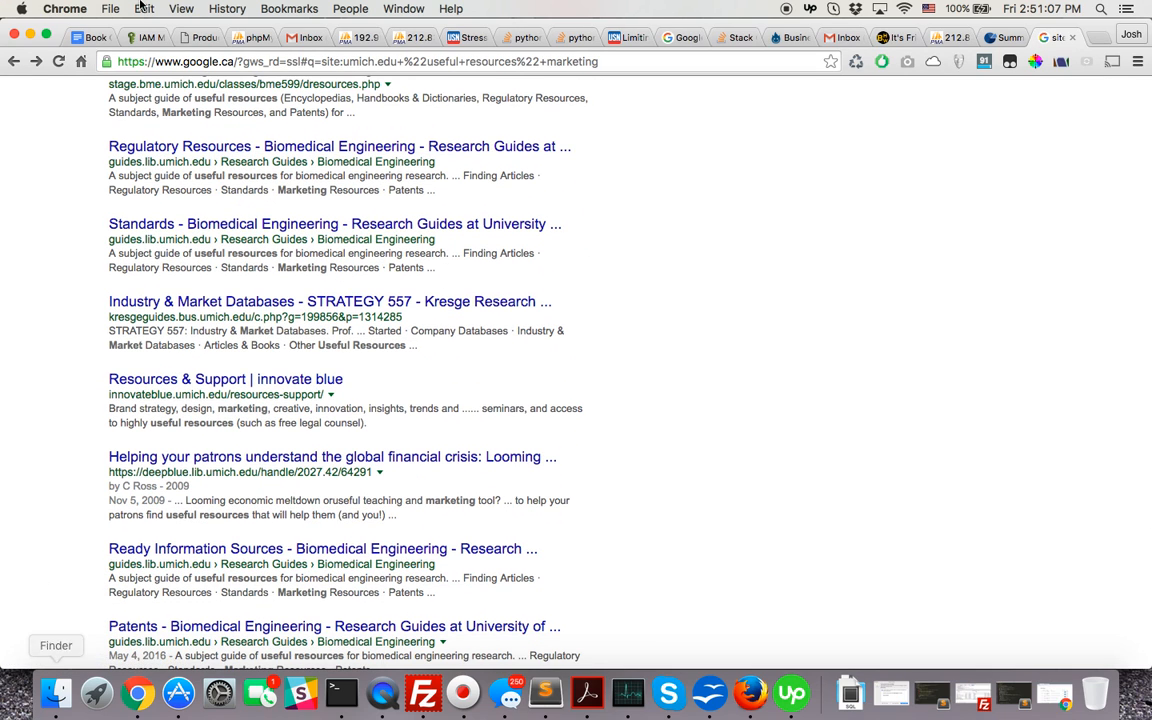
{"action": "scroll", "scroll_direction": "down", "scroll_amount": 3}
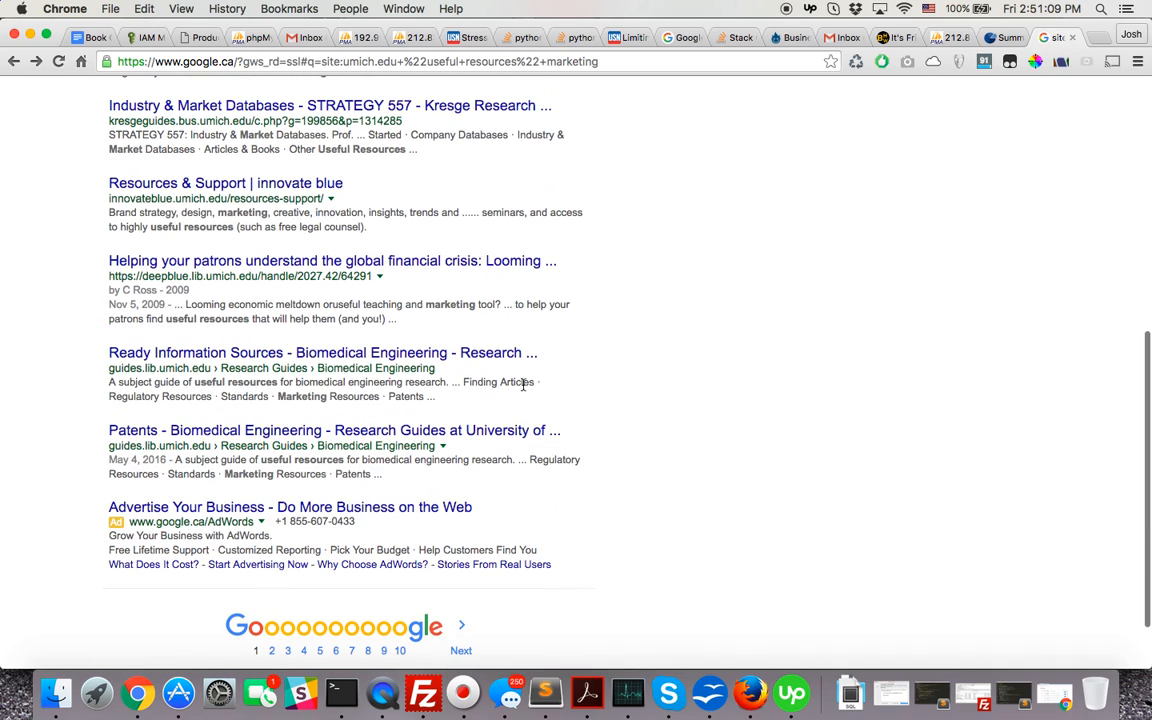
{"action": "mouse_move", "coordinate": [788, 480]}
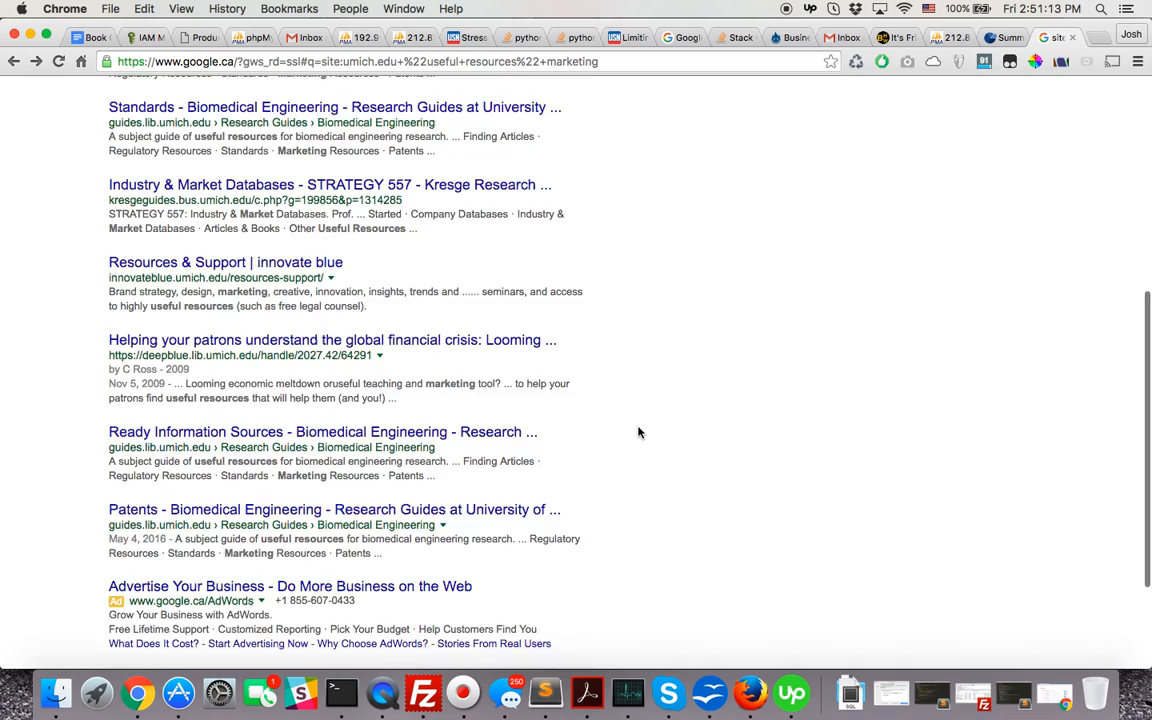
{"action": "scroll", "scroll_direction": "up", "scroll_amount": 3}
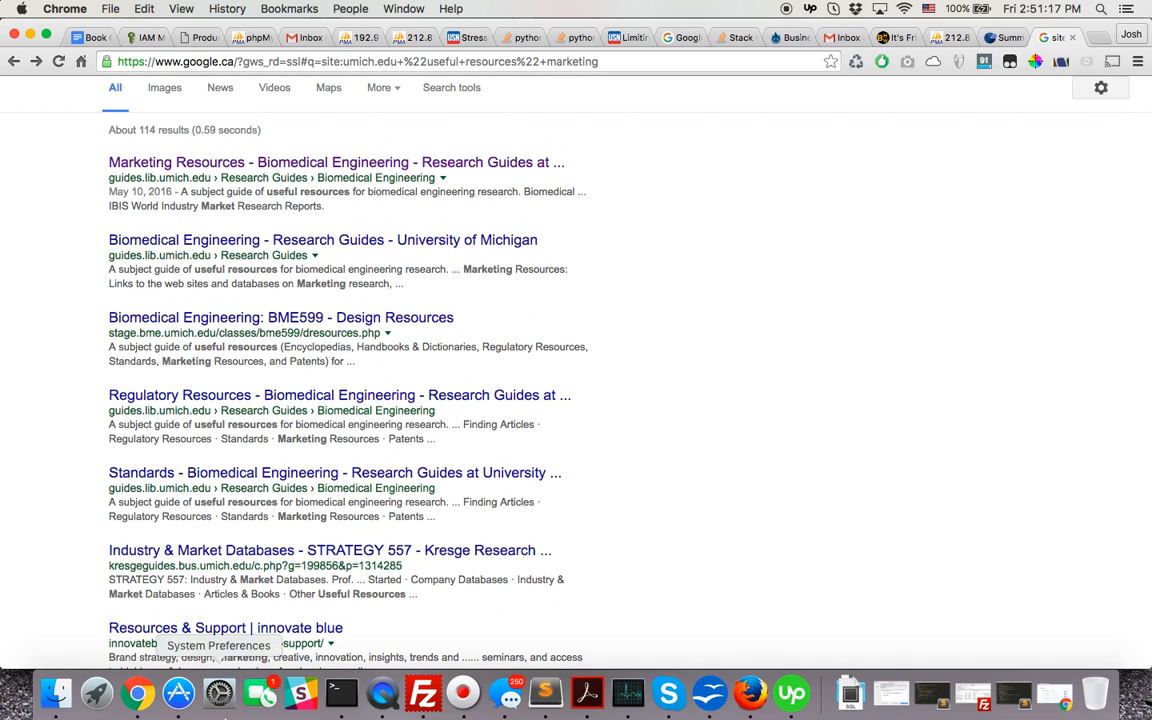
{"action": "left_click", "coordinate": [280, 316]}
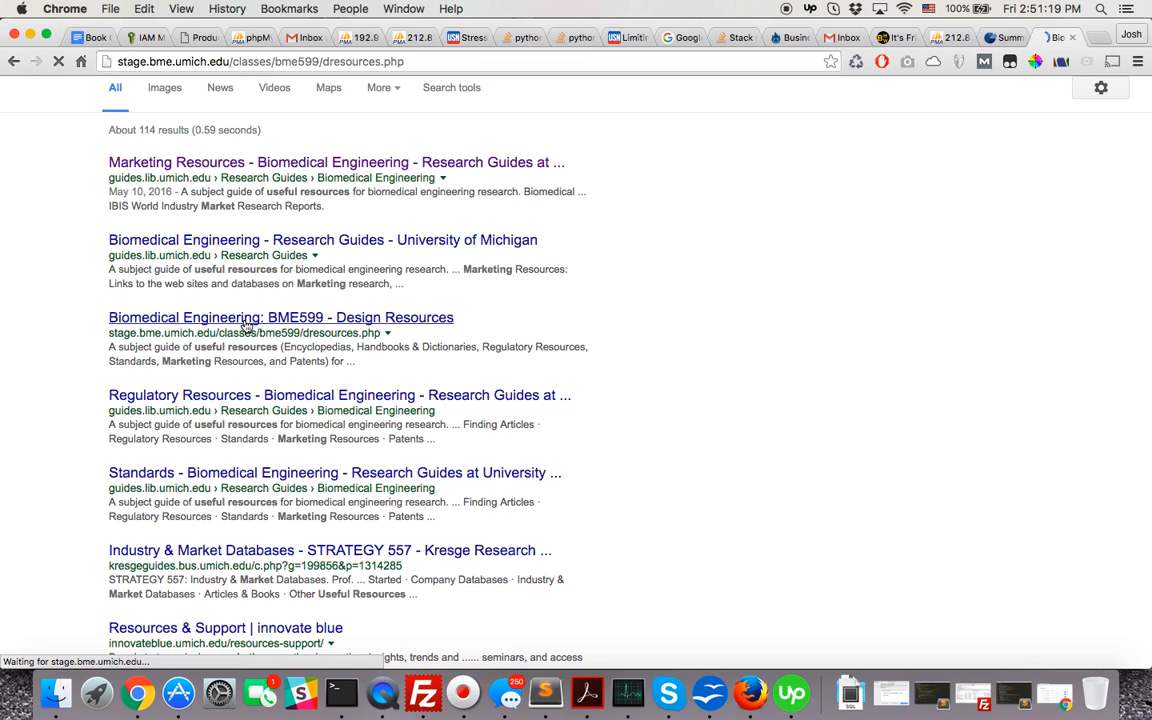
{"action": "left_click", "coordinate": [280, 316]}
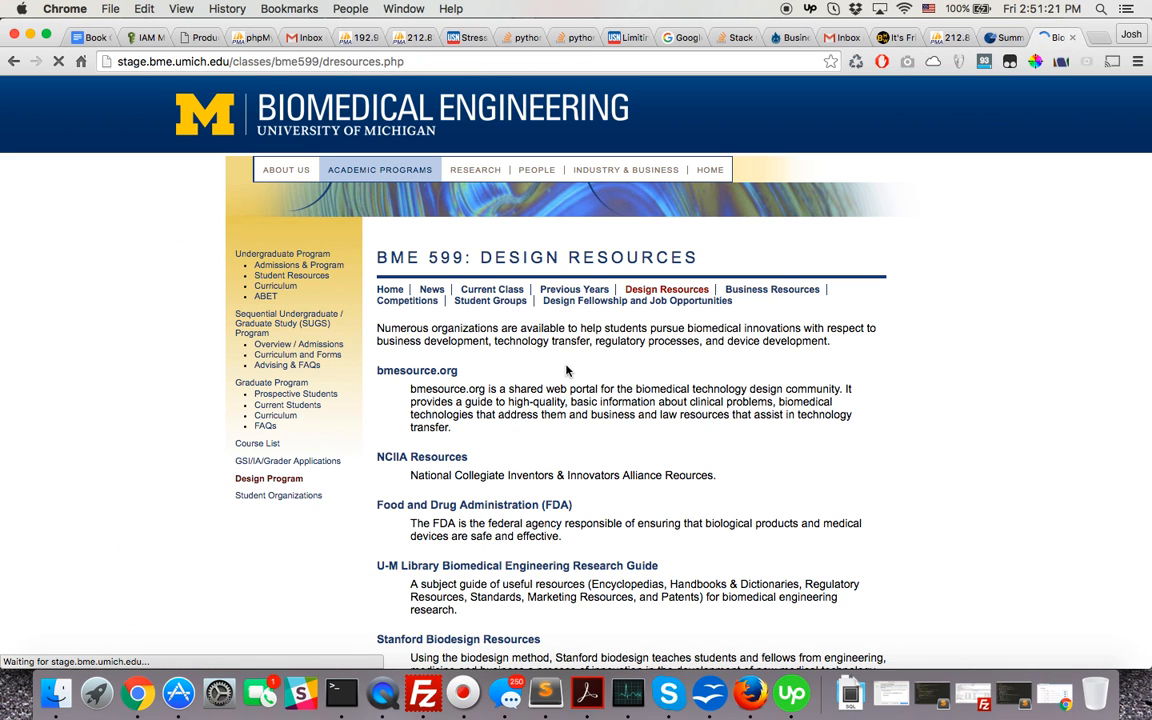